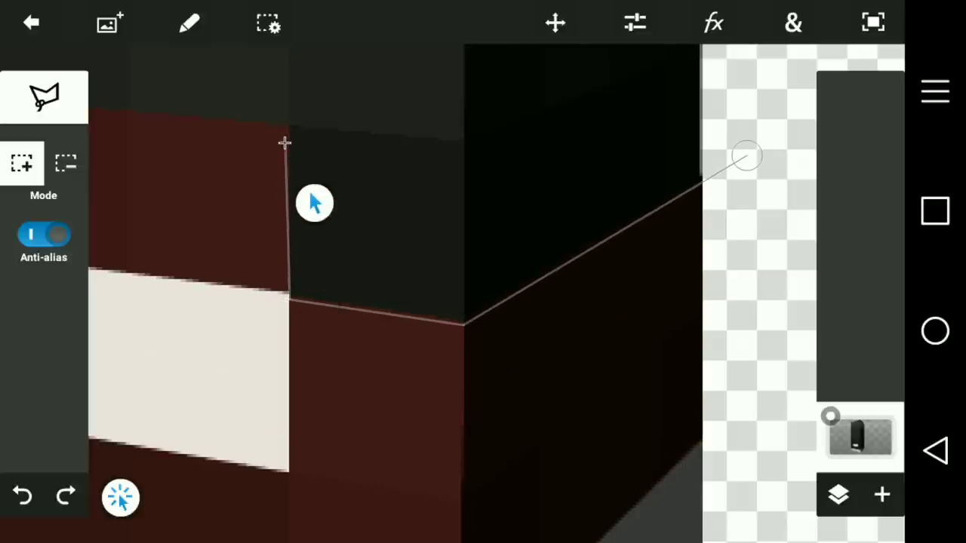
Lasso around the red band and sole at the shoe's lower front corner
left_click_drag(313, 203, 396, 239)
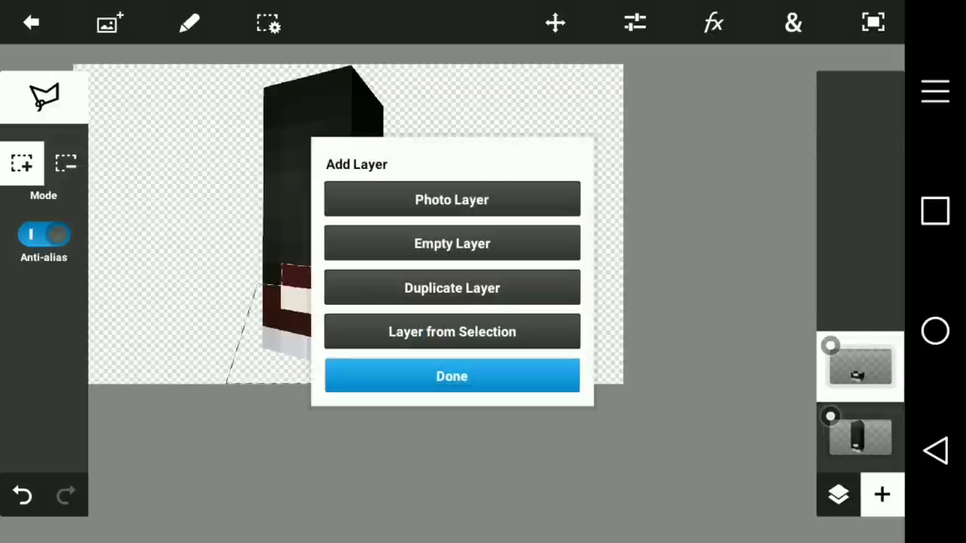
left_click(452, 376)
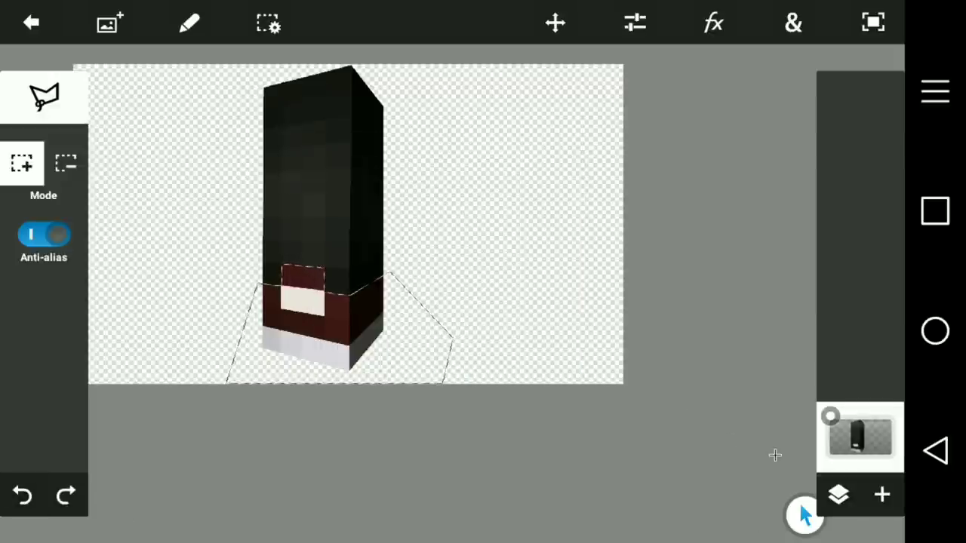
Copy the selected red band to its own layer and apply a scaling transform
left_click(882, 495)
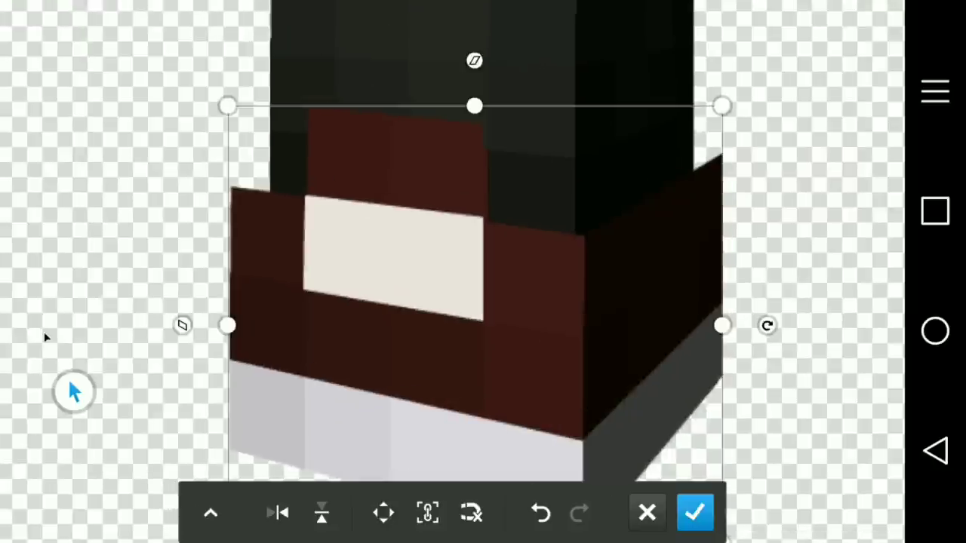
left_click(694, 513)
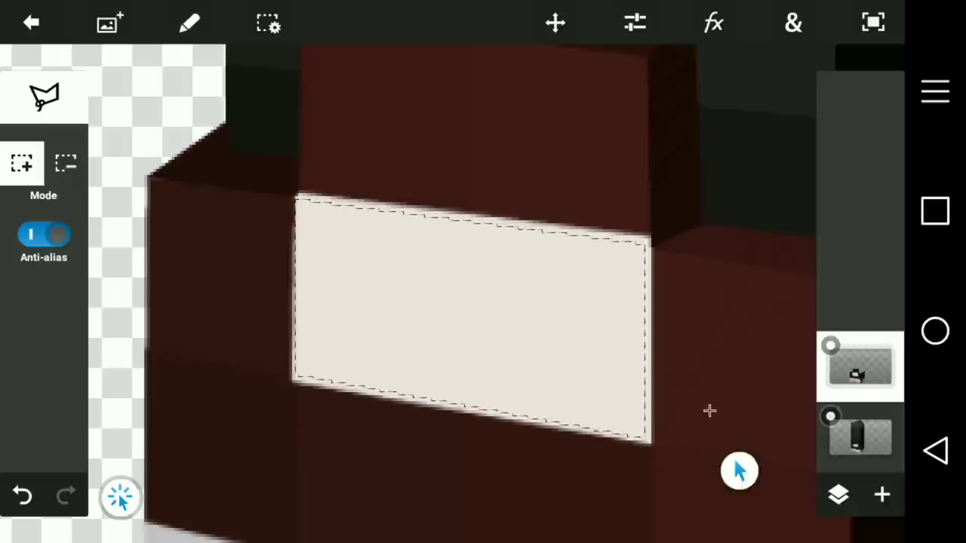
Create a new layer from the beige label selection
left_click(882, 495)
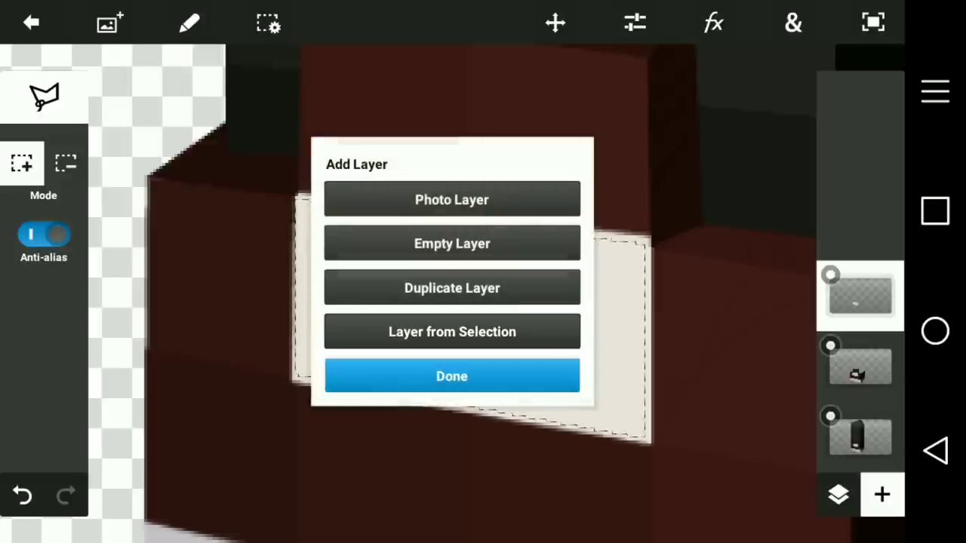
Finish the label layer and shift the copy up-left with Transform
left_click(451, 376)
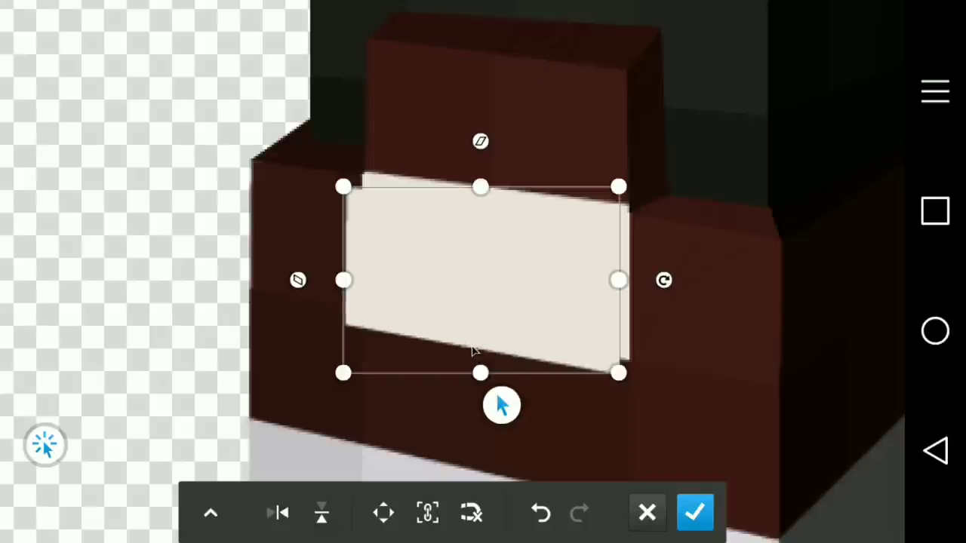
left_click(695, 512)
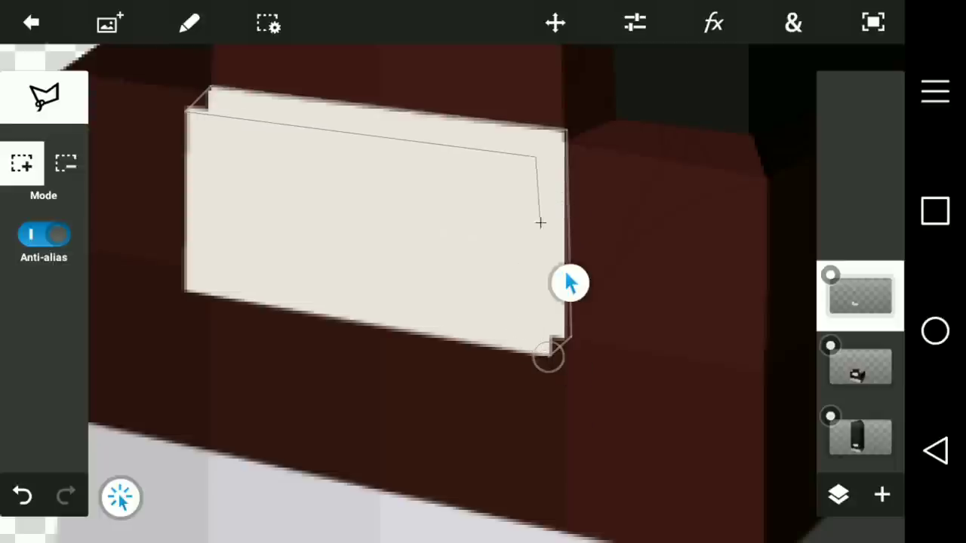
Outline the gap between the two labels and fill it with beige
left_click_drag(570, 283, 548, 354)
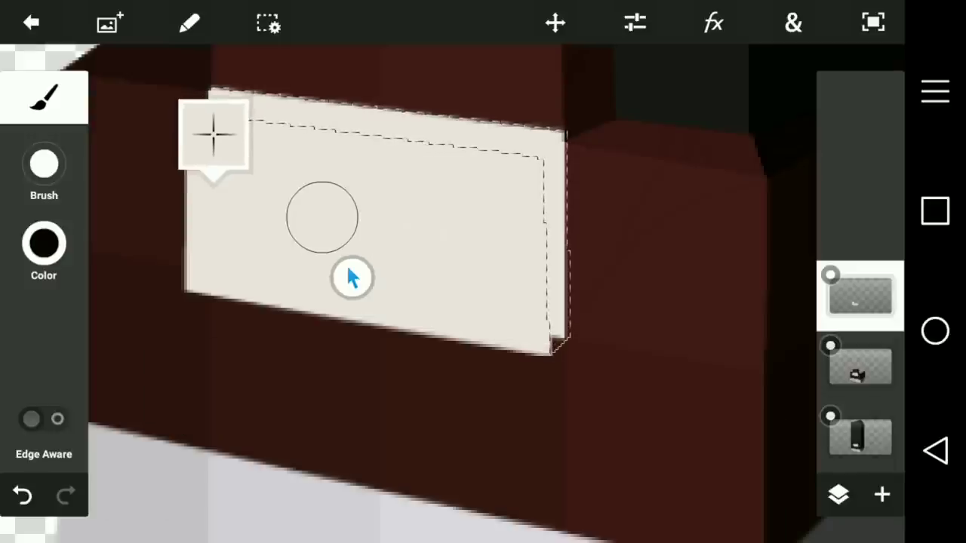
left_click(43, 243)
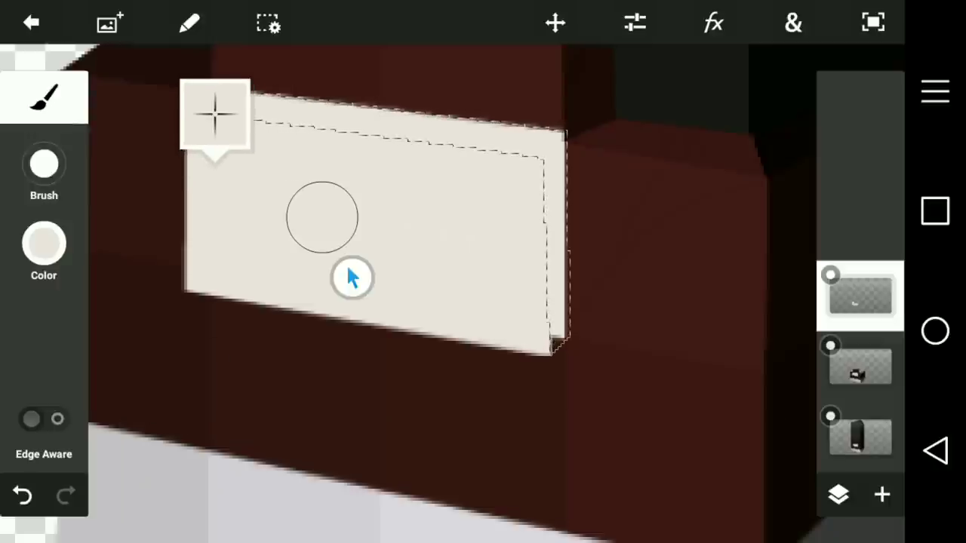
left_click(43, 96)
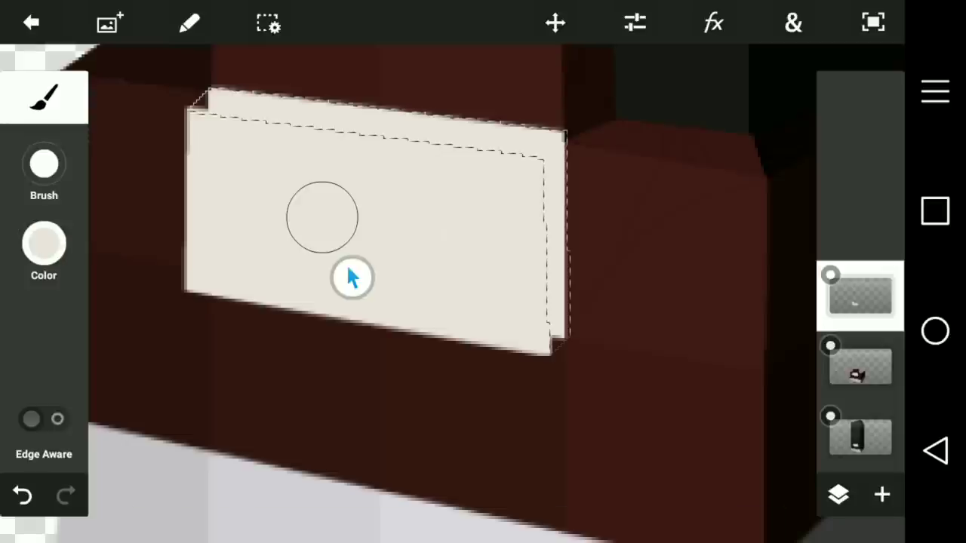
Paint the label's top and side edges grey
left_click(43, 253)
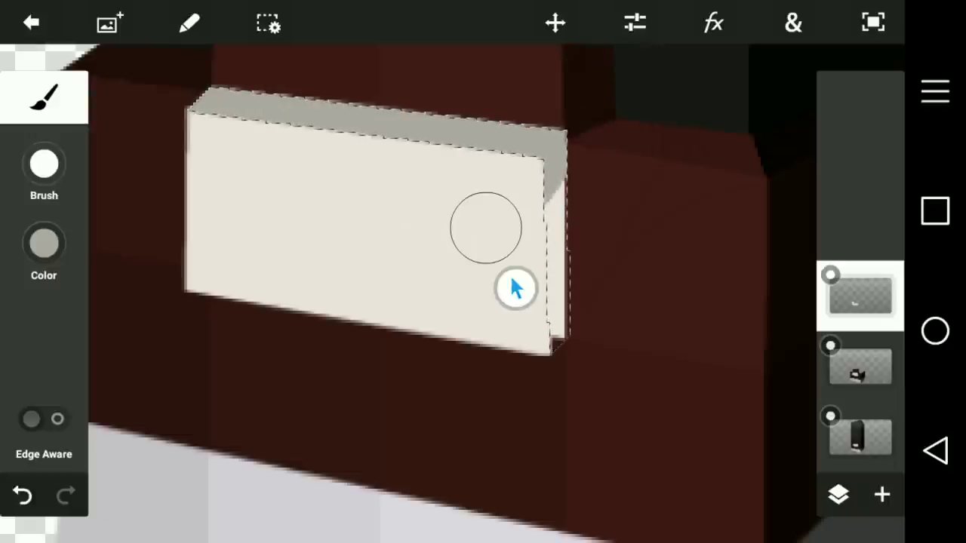
left_click(43, 243)
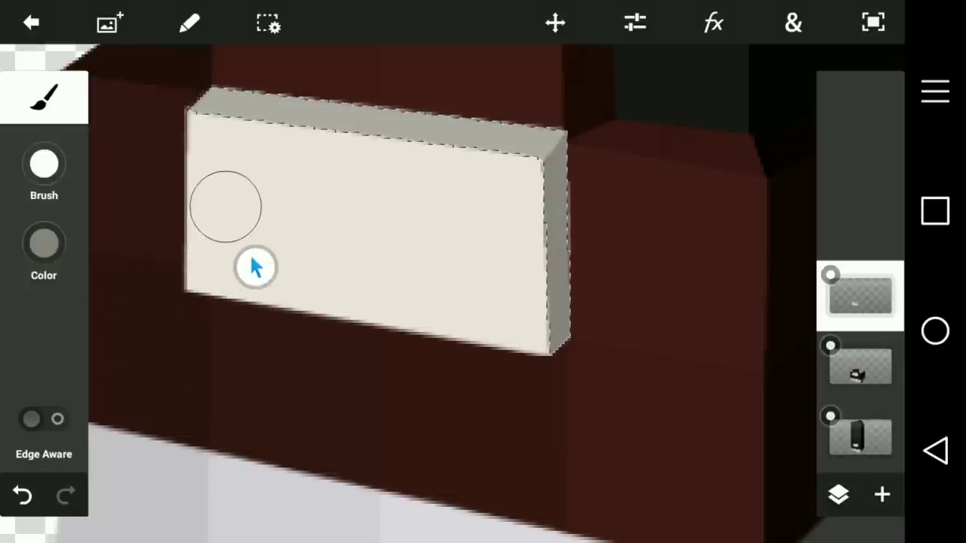
left_click_drag(255, 268, 596, 300)
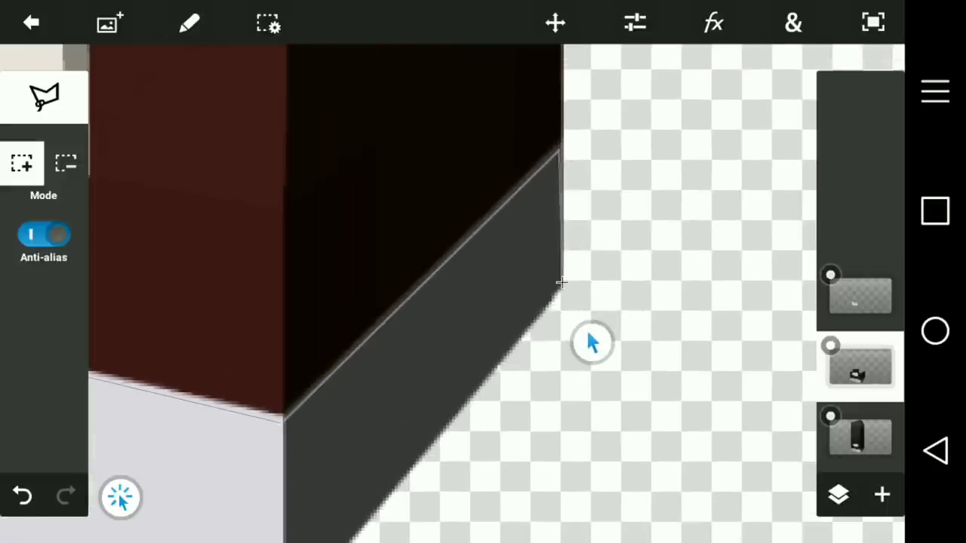
Lasso along the edge where the red upper meets the dark-grey sole side
left_click_drag(593, 342, 523, 398)
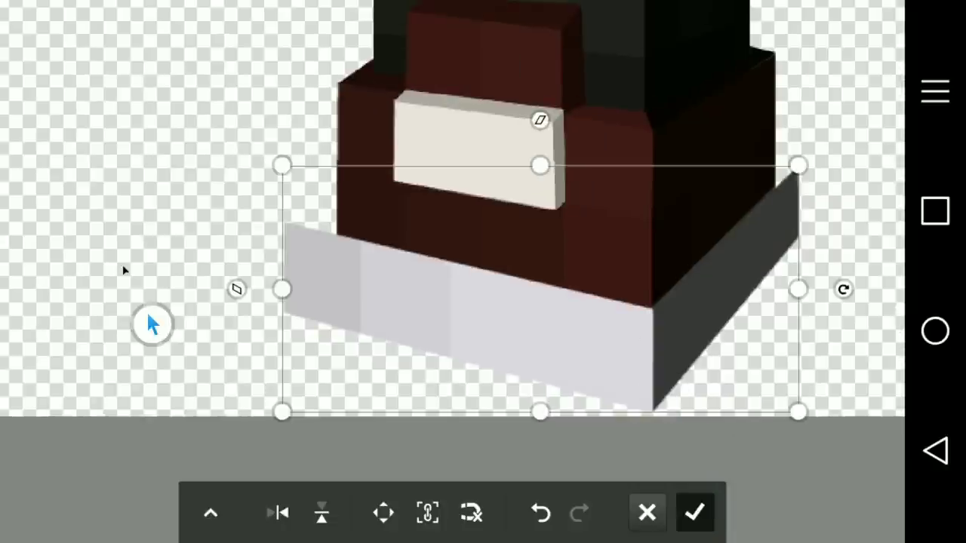
Apply the transform widening the sole layer beyond the red upper
left_click(694, 513)
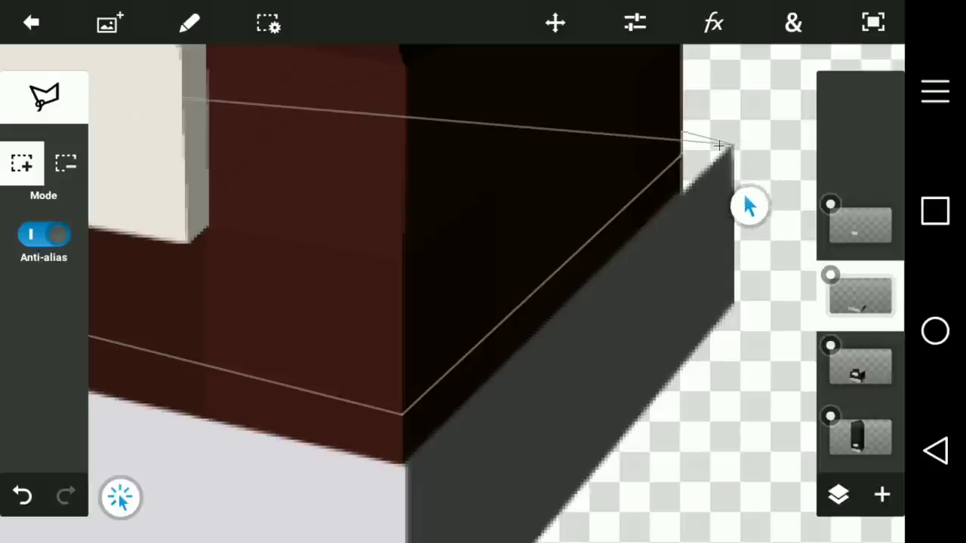
Add-mode lasso the strip where the dark-red upper meets the widened sole
left_click(357, 251)
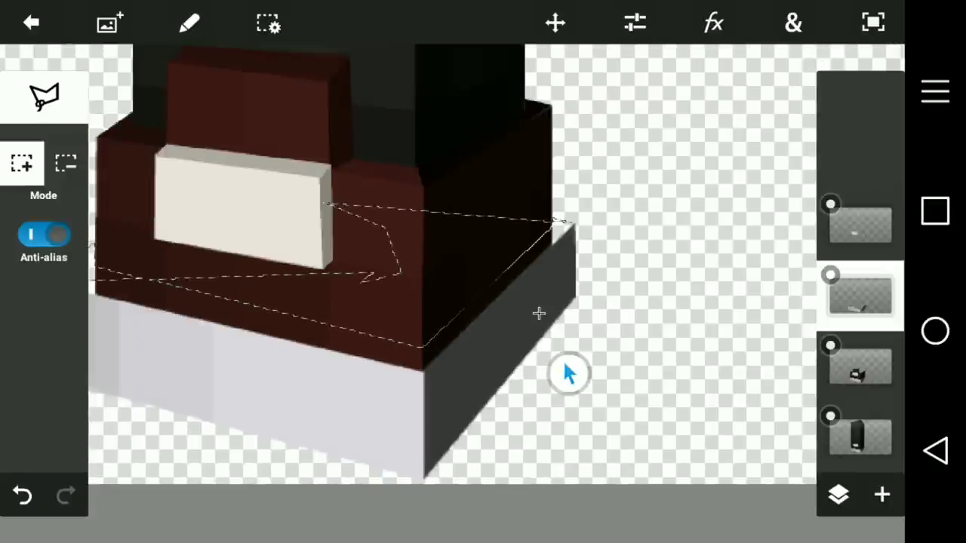
left_click_drag(569, 374, 533, 367)
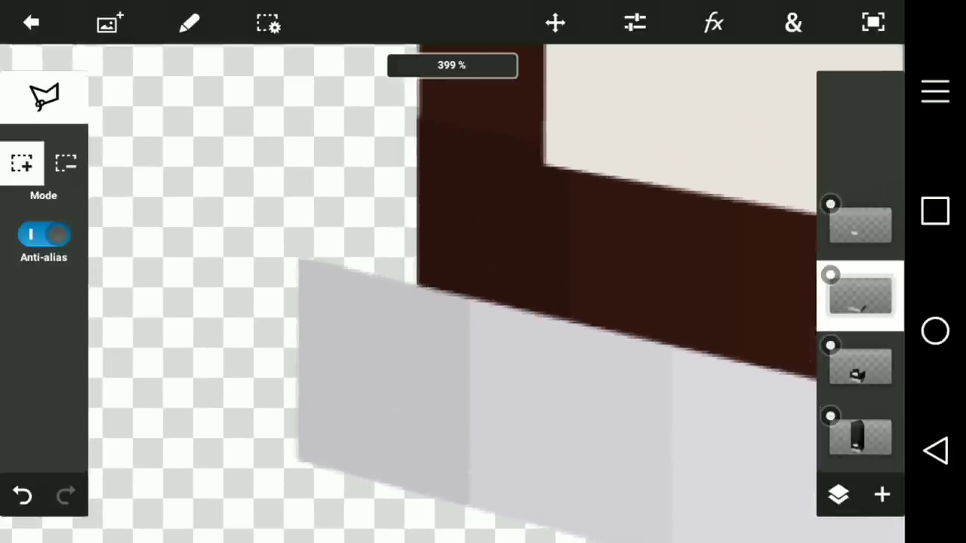
left_click(189, 22)
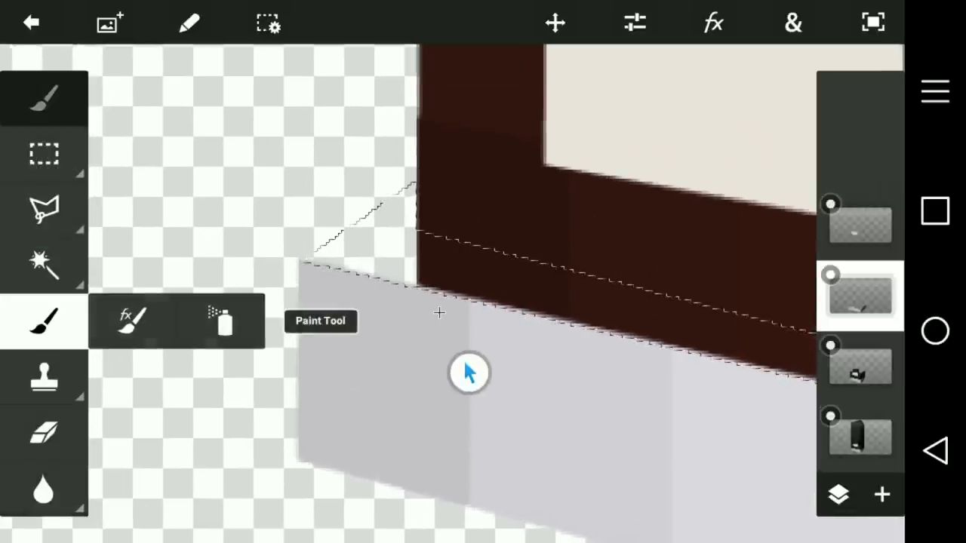
Brush the selected front-corner top face grey (HSB 15°, 6%, 54%)
left_click(43, 320)
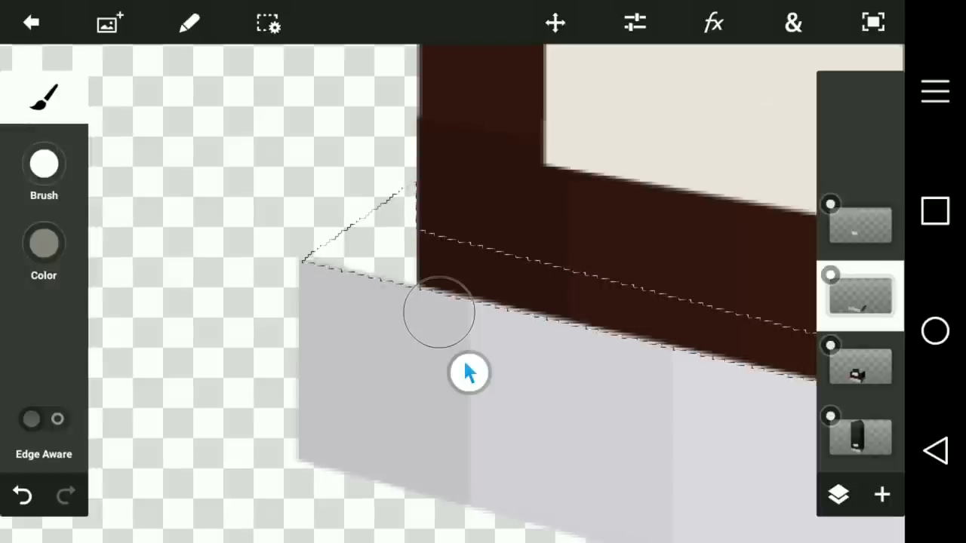
left_click(43, 243)
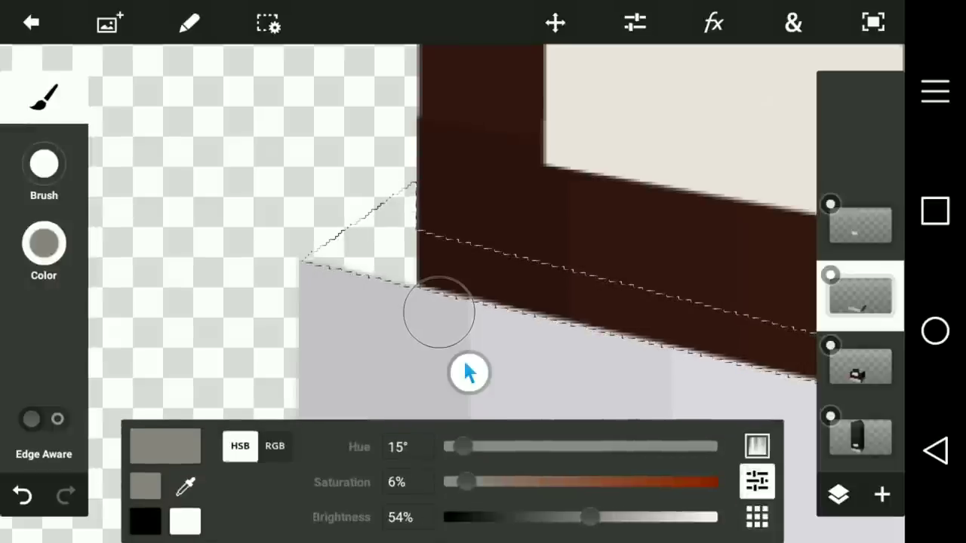
left_click_drag(460, 447, 653, 447)
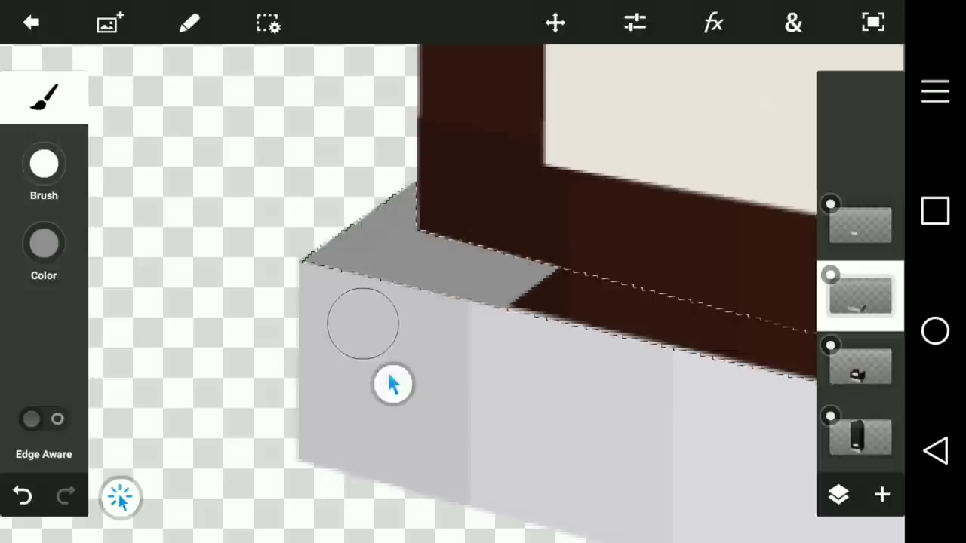
left_click_drag(393, 383, 542, 208)
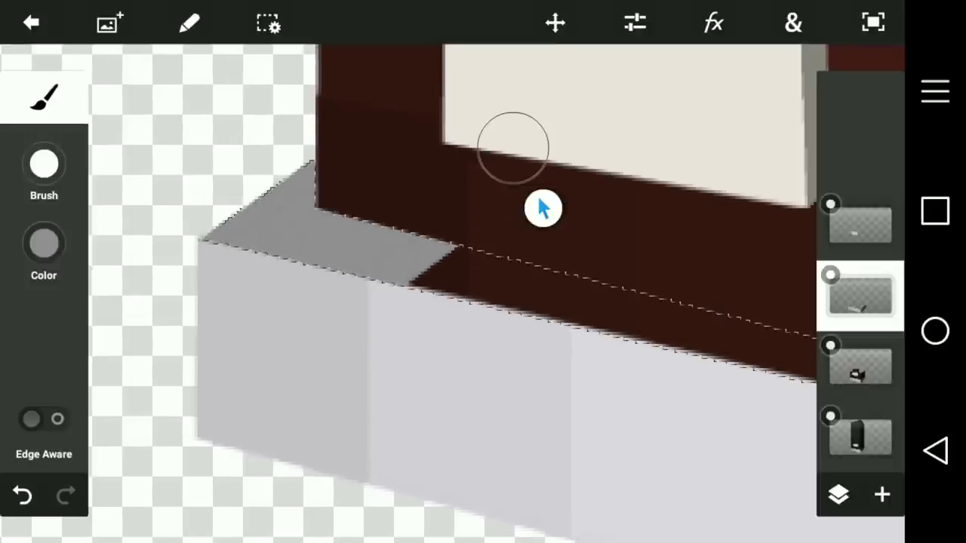
left_click(43, 243)
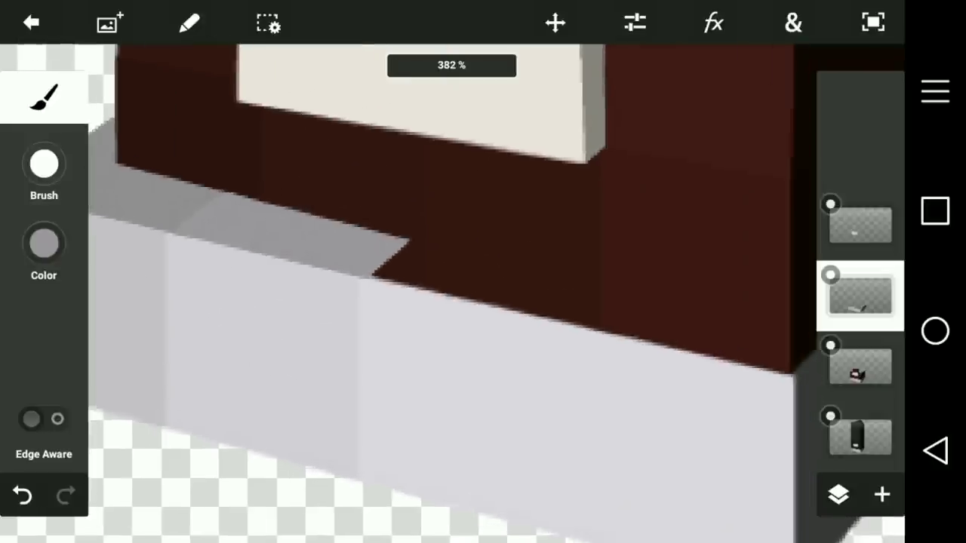
Paint the sole's top strip light grey (HSB 280°, 6%, 62%)
left_click(43, 243)
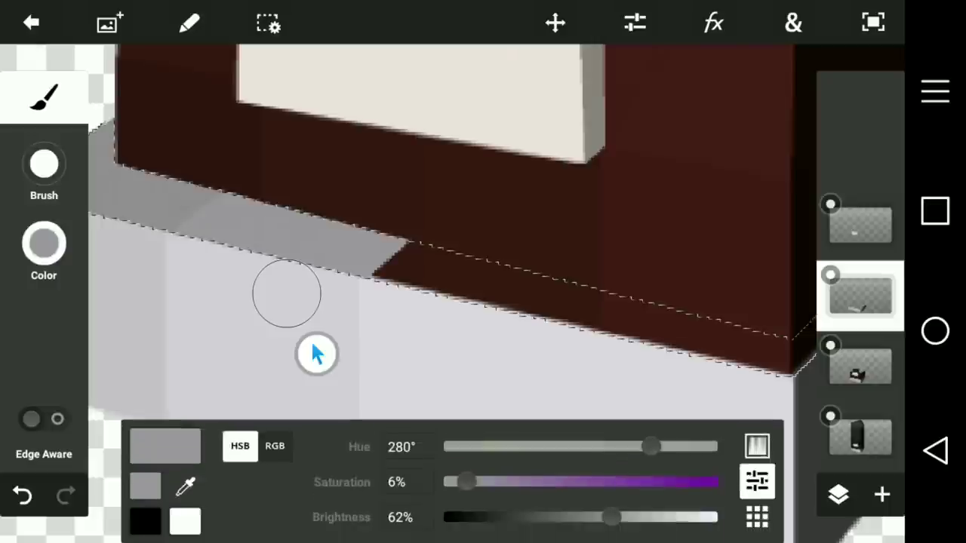
left_click_drag(611, 518, 661, 518)
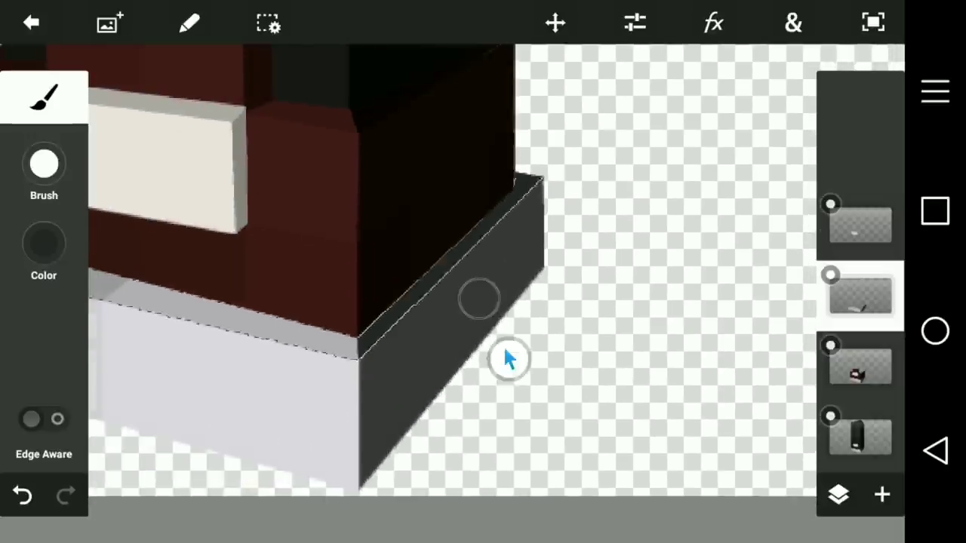
Choose the Lasso tool from the full tool list
left_click(268, 22)
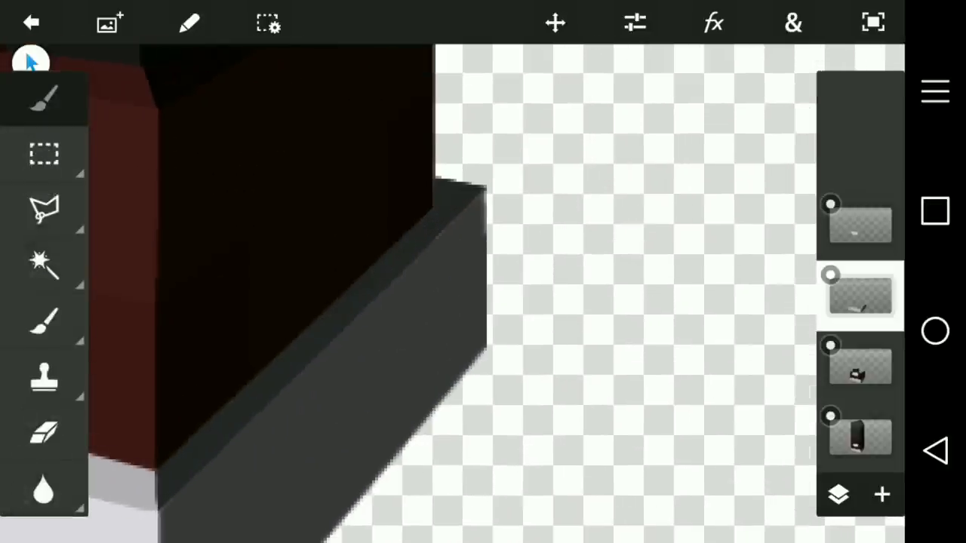
left_click(43, 209)
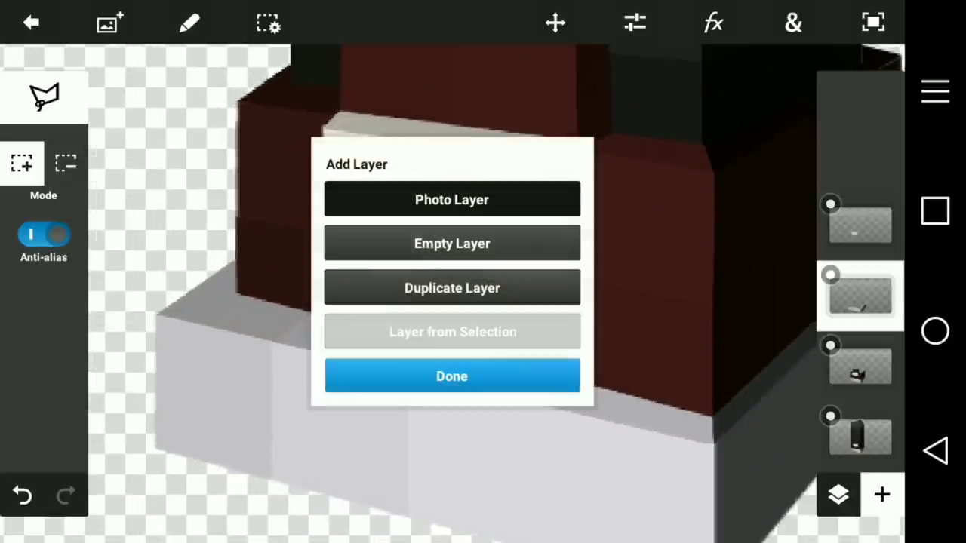
Add a photo layer from the Screenshots album using the character's legs screenshot
left_click(451, 199)
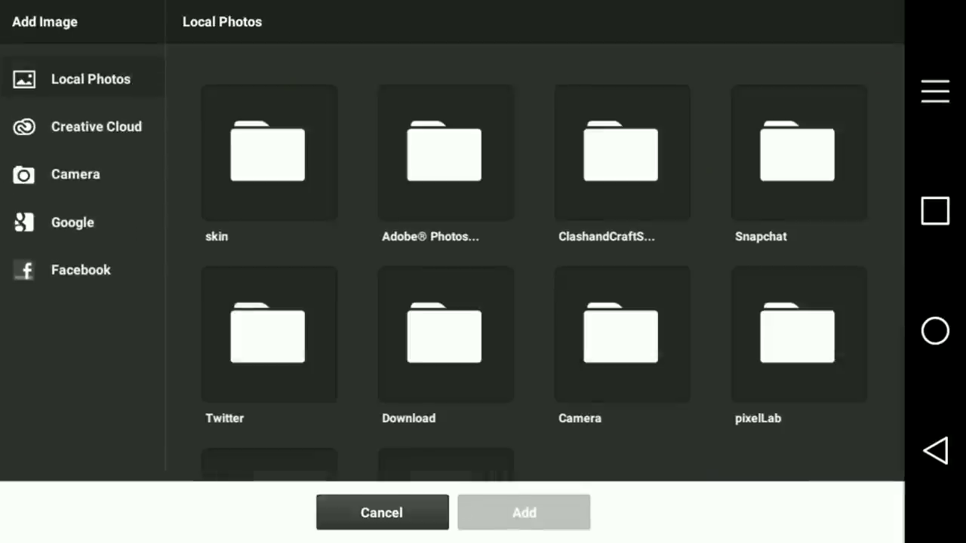
scroll("down", 3)
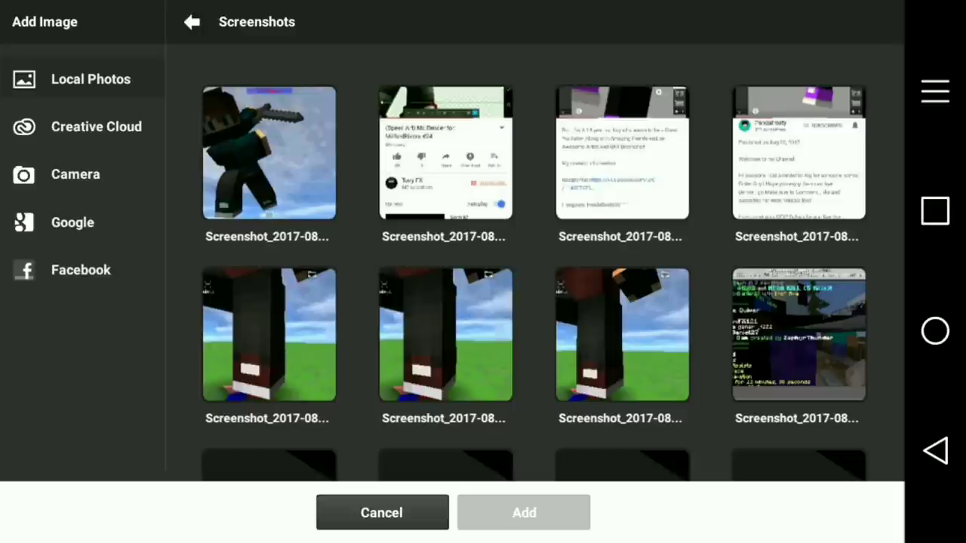
left_click(268, 335)
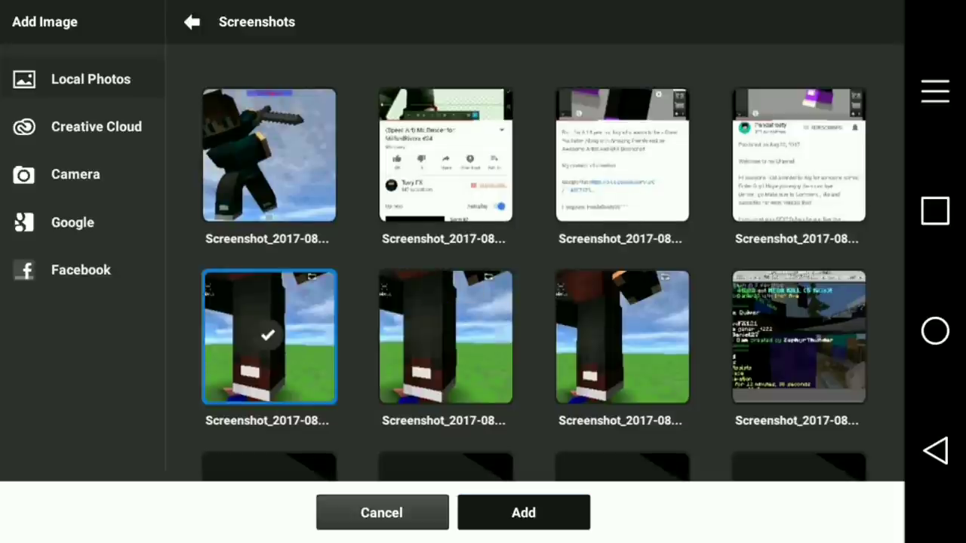
left_click(523, 513)
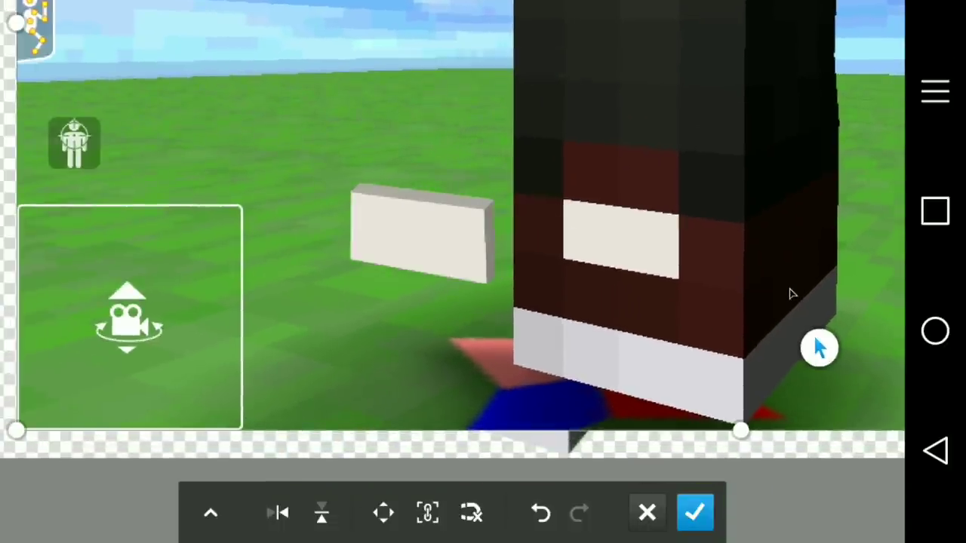
Commit the imported screenshot's placement as a new layer above the sole
left_click(694, 512)
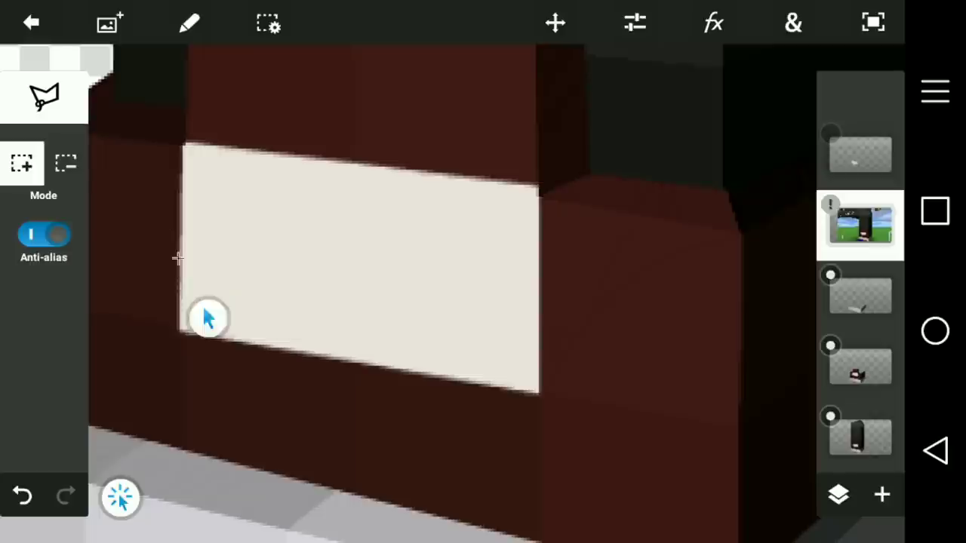
mouse_move(429, 313)
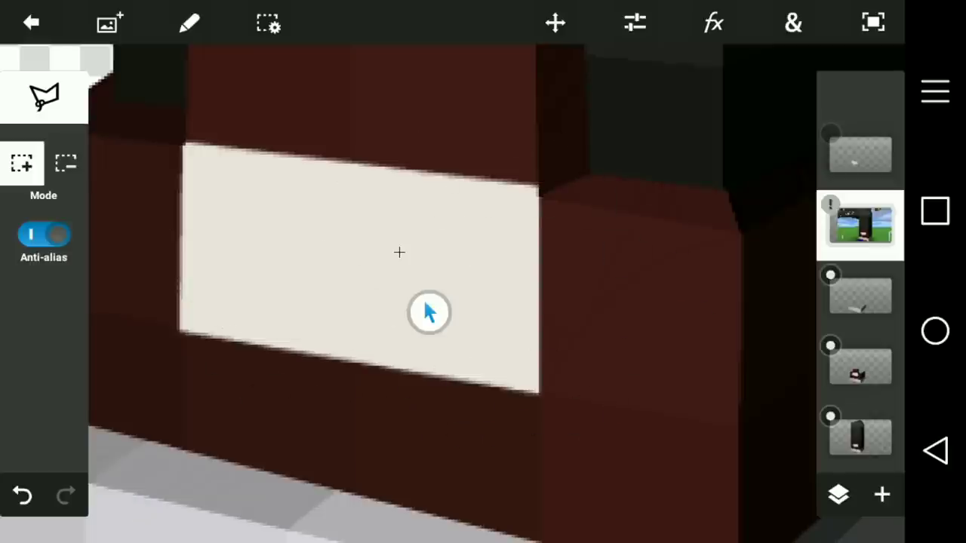